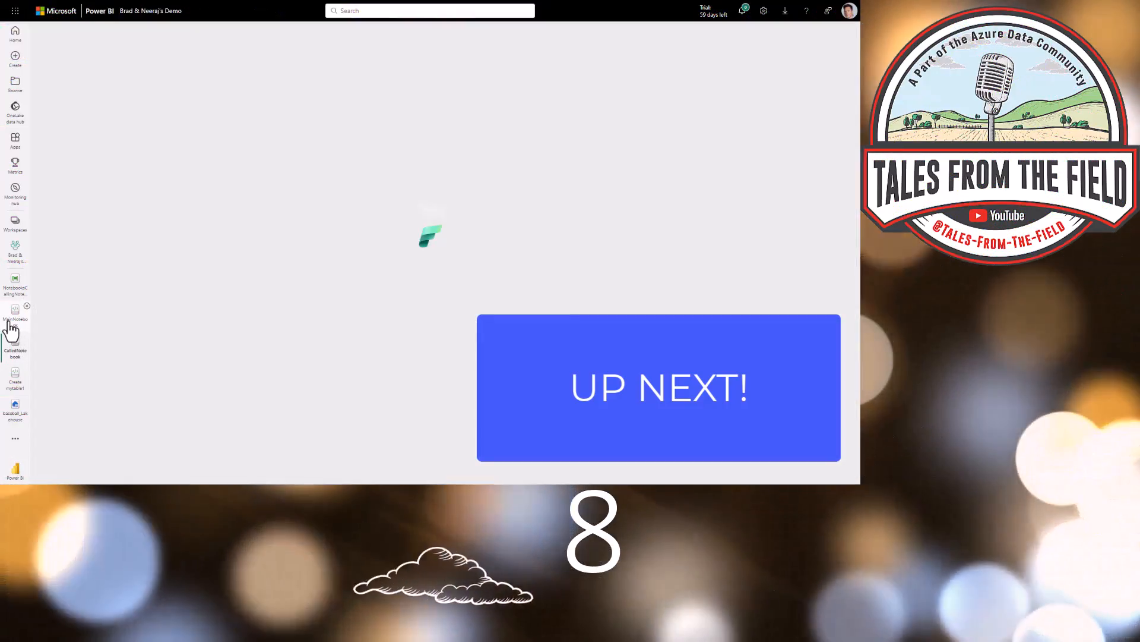
# Open MainNotebook from the left navigation.
pyautogui.click(14, 314)
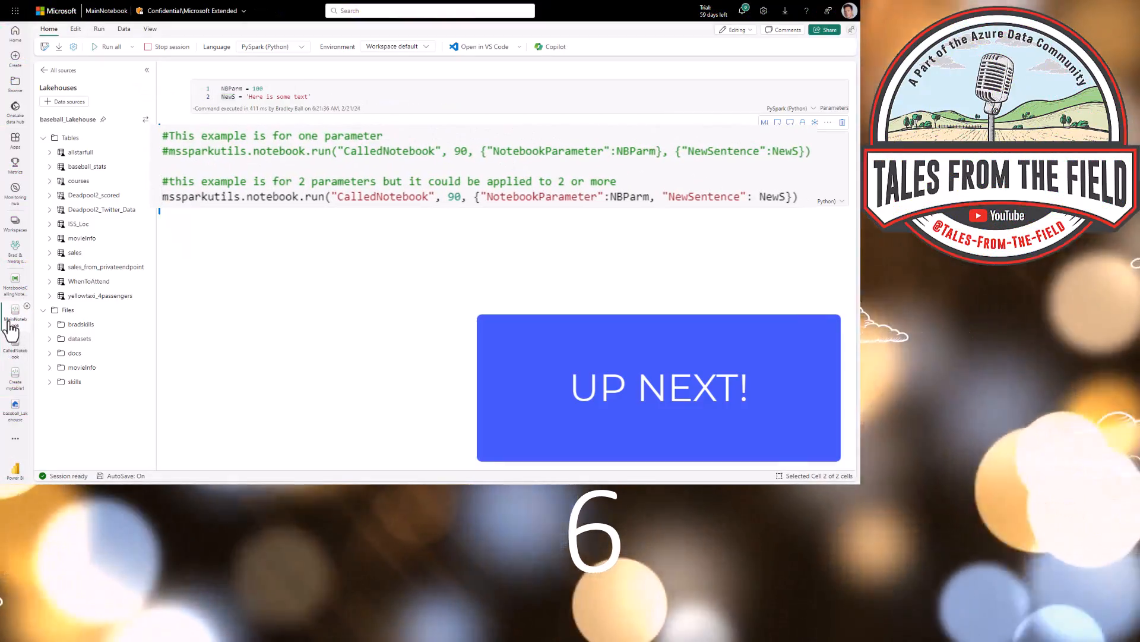
pyautogui.moveTo(449, 304)
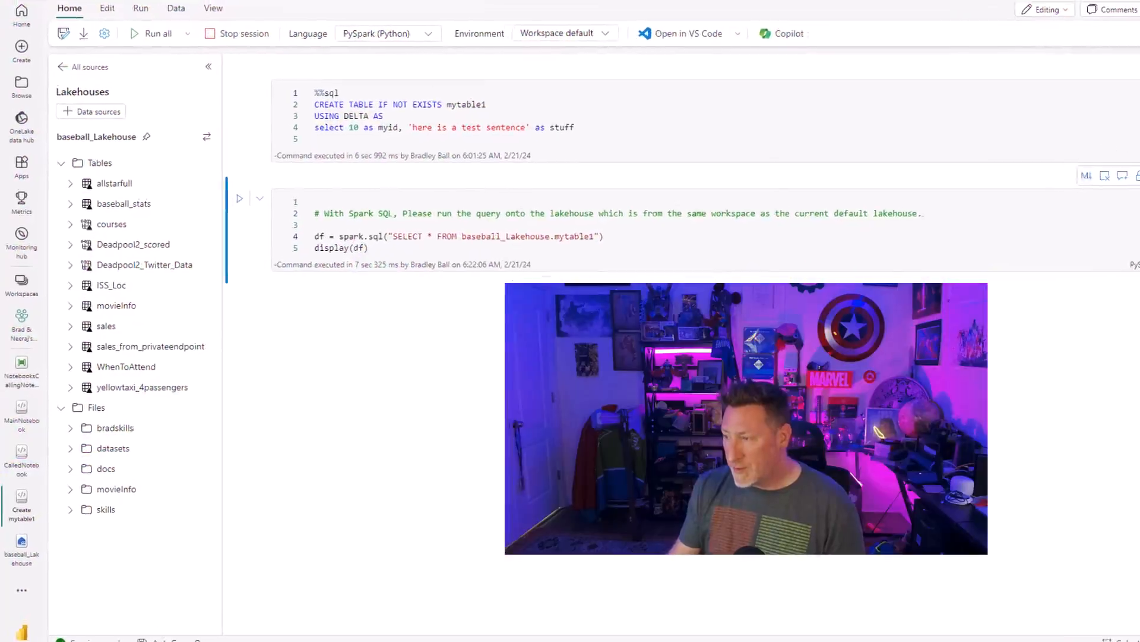
# Run the CREATE TABLE cell adding row 10 to mytable1, then the SELECT query cell.
pyautogui.scroll(-3)
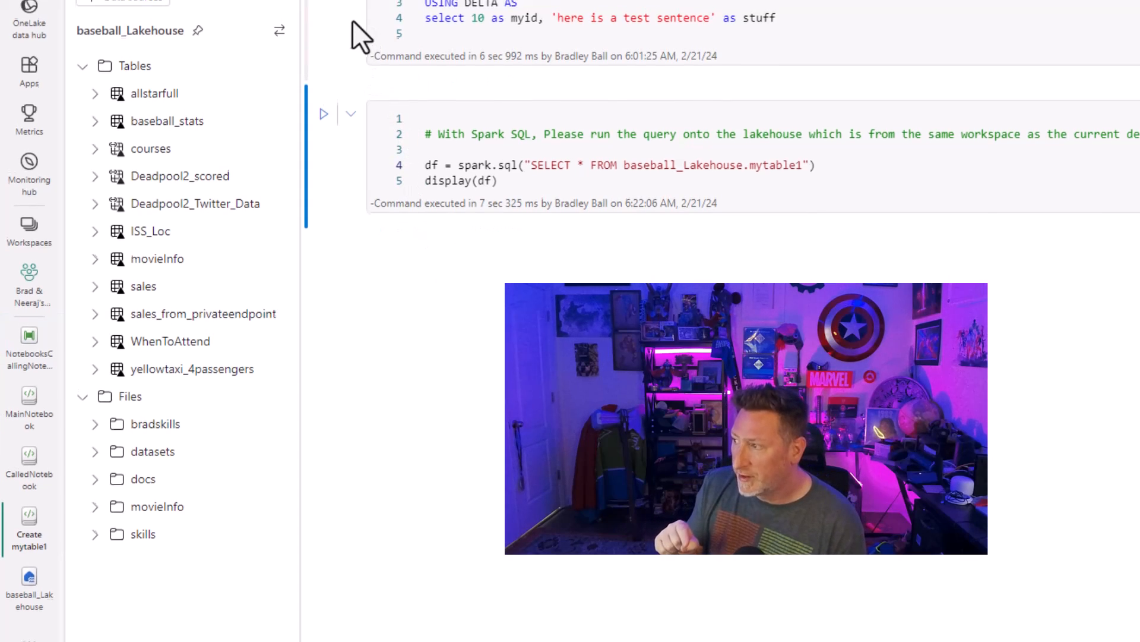
pyautogui.scroll(3)
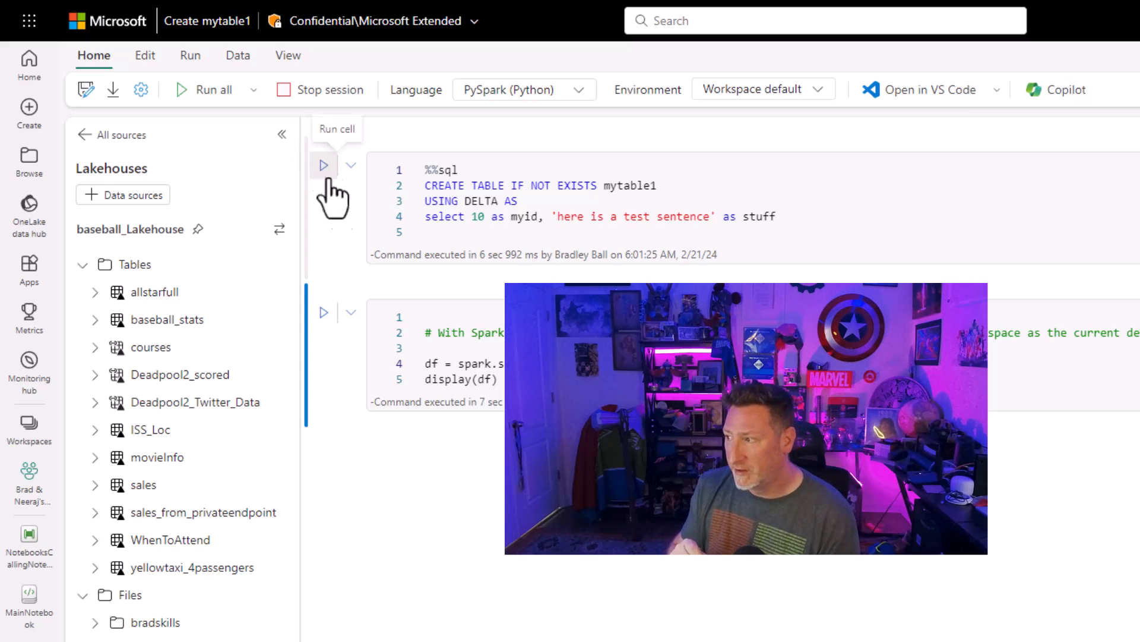
pyautogui.click(323, 165)
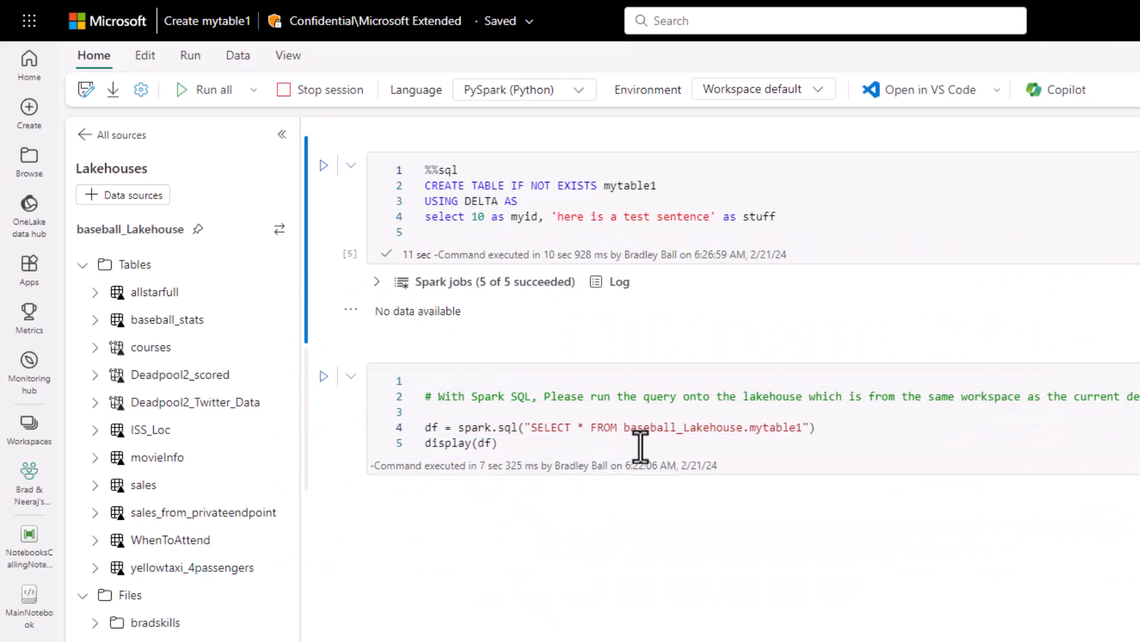
pyautogui.moveTo(324, 376)
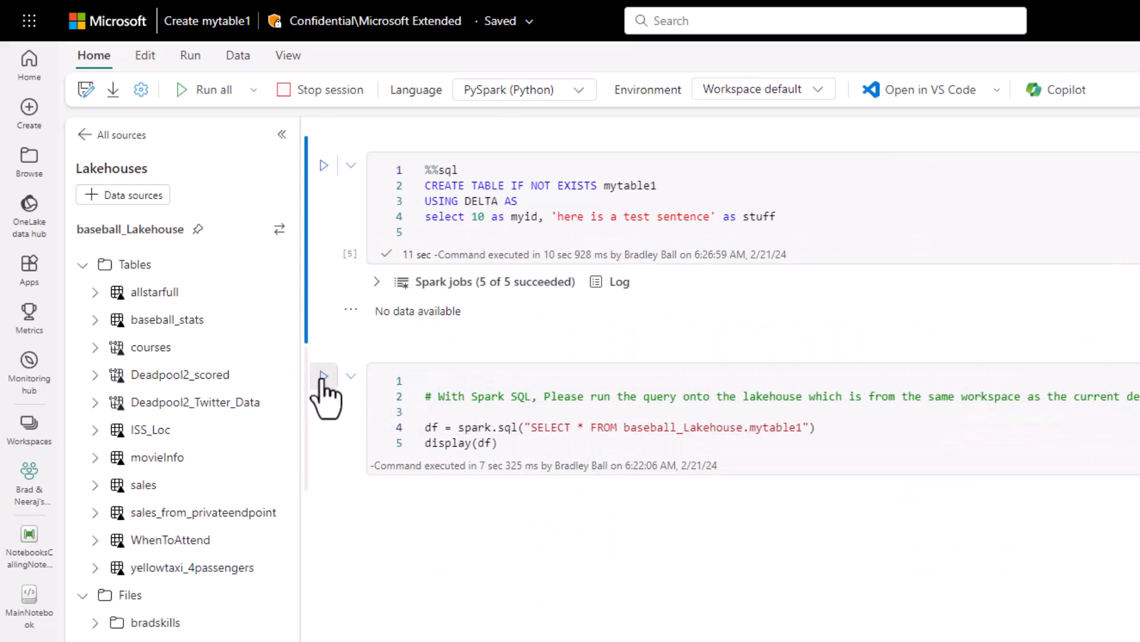
pyautogui.click(323, 376)
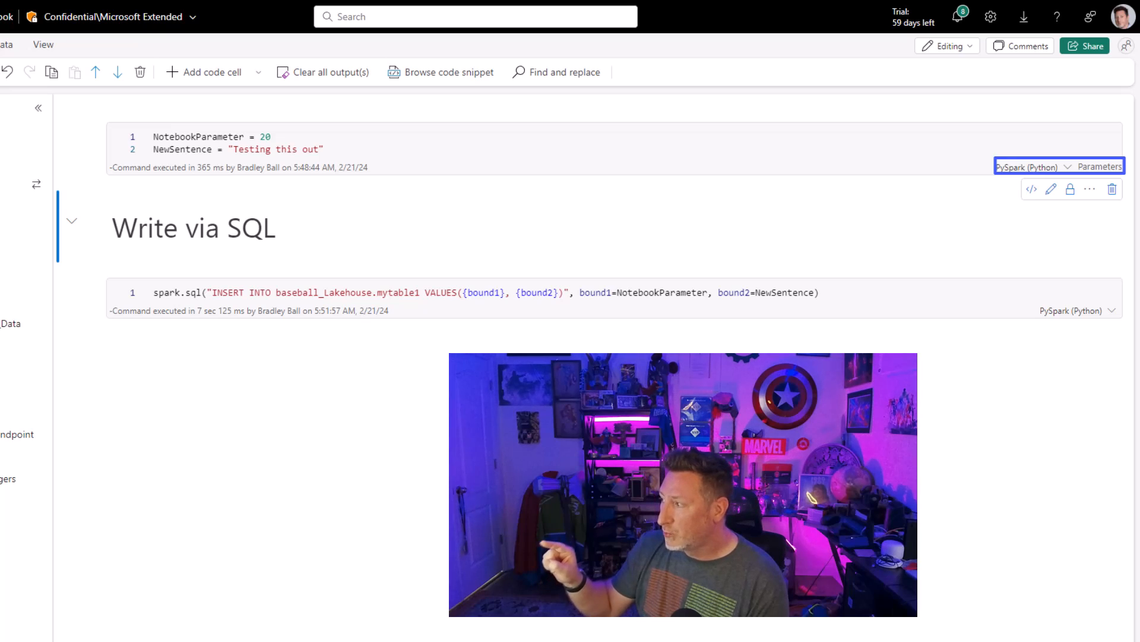
pyautogui.moveTo(737, 250)
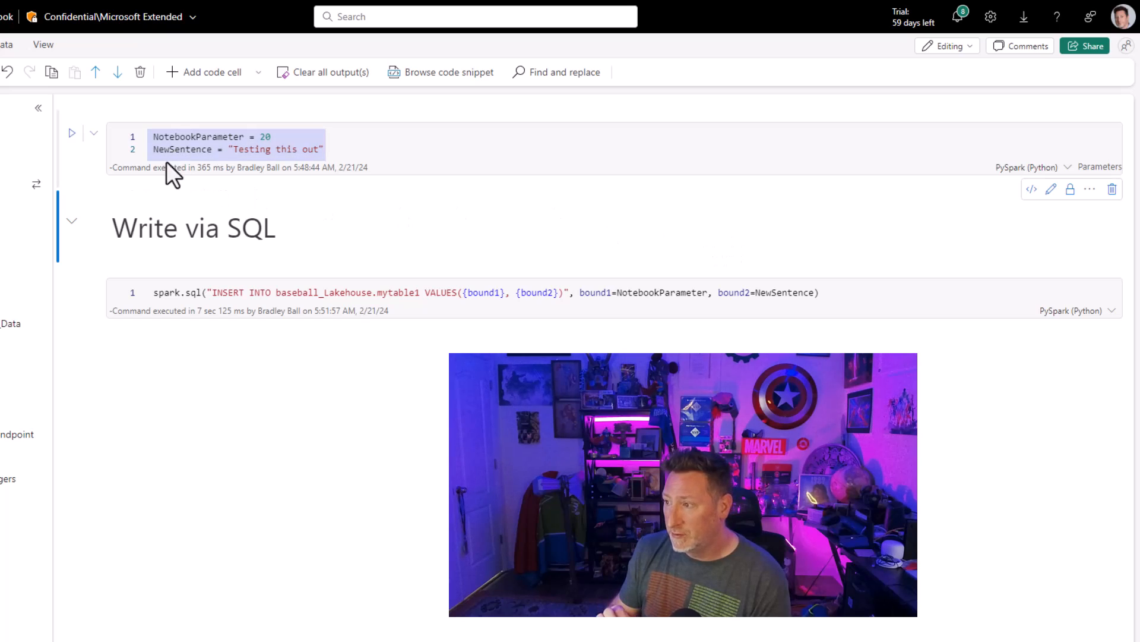
pyautogui.moveTo(411, 260)
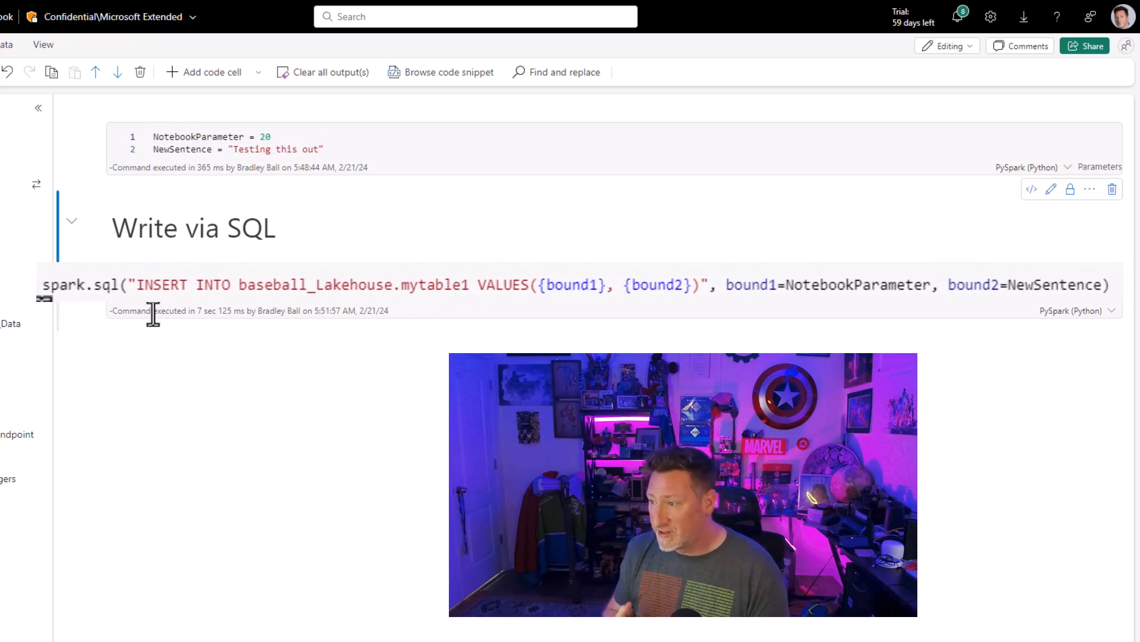
pyautogui.moveTo(331, 350)
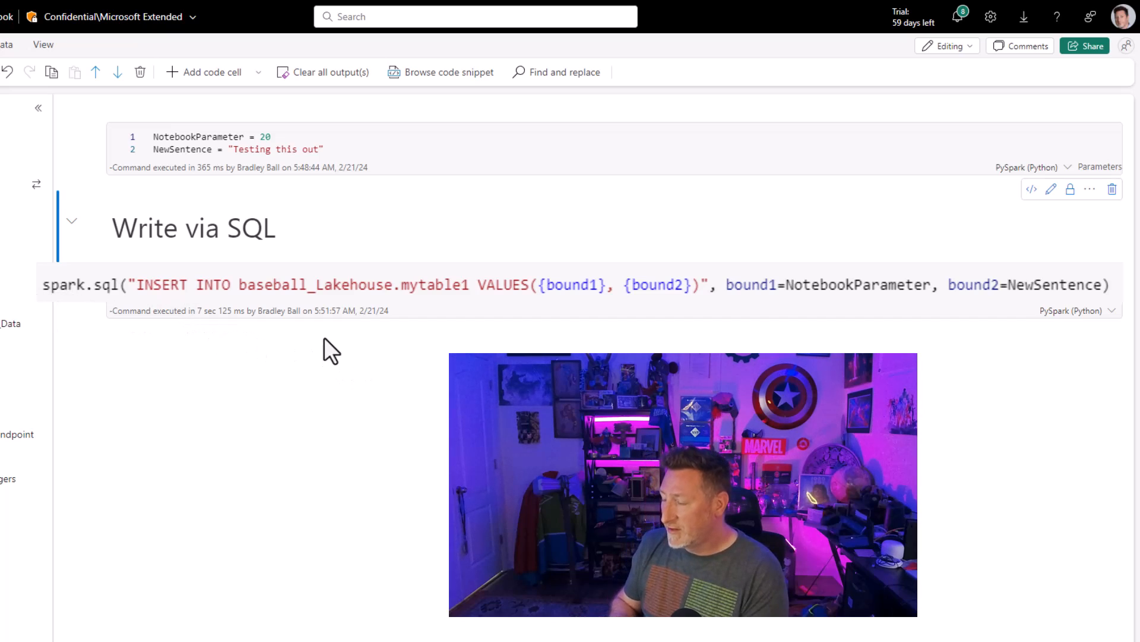
pyautogui.moveTo(401, 356)
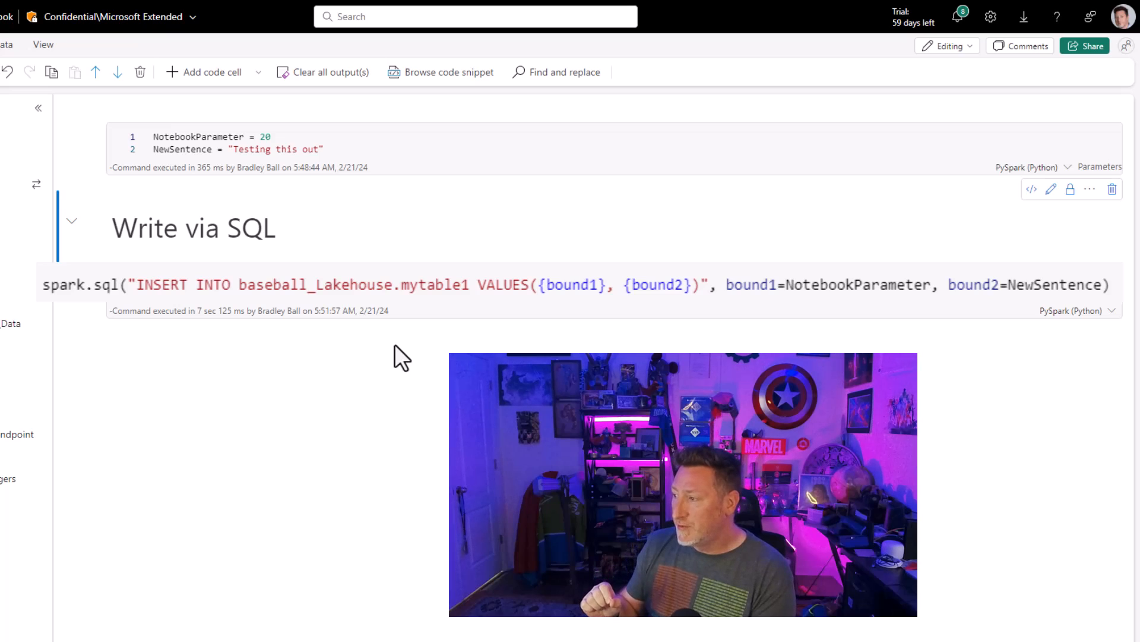
pyautogui.moveTo(647, 349)
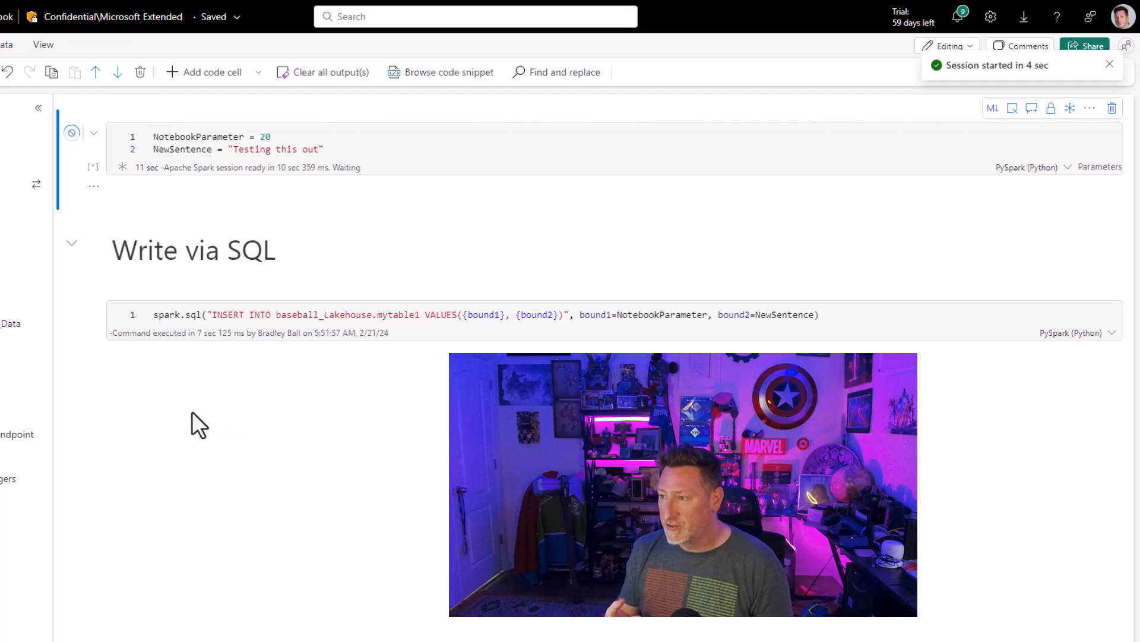
# Run CalledNotebook's parameters cell and its INSERT cell, adding 20 and 'Testing this out'.
pyautogui.click(72, 132)
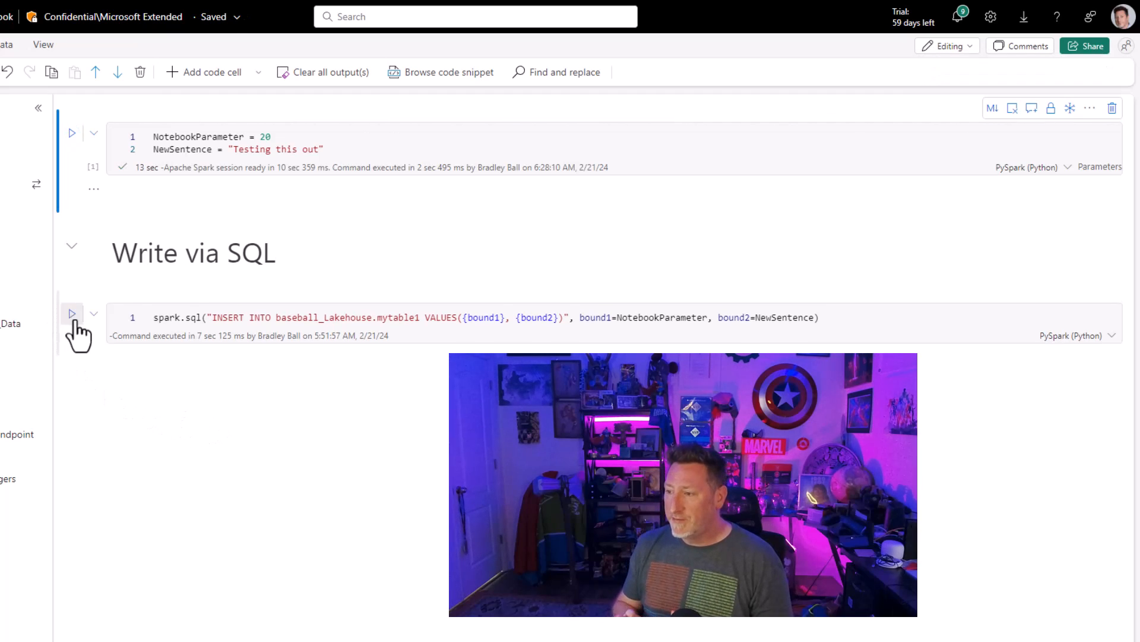
pyautogui.click(71, 317)
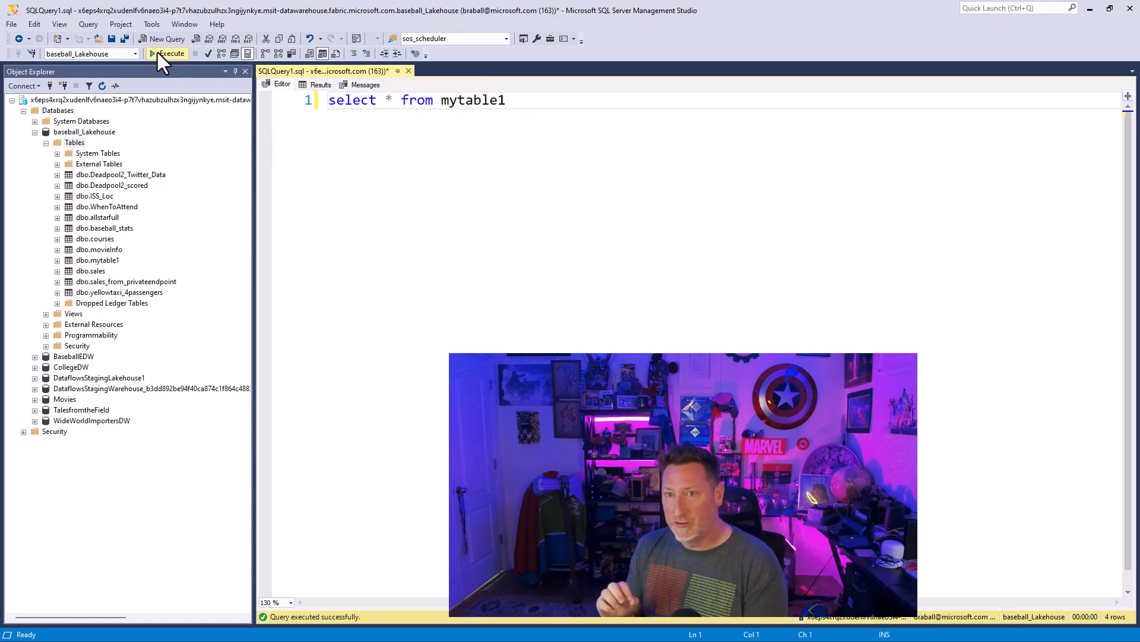
# Execute select * from mytable1 to show rows 20 and 10.
pyautogui.click(171, 53)
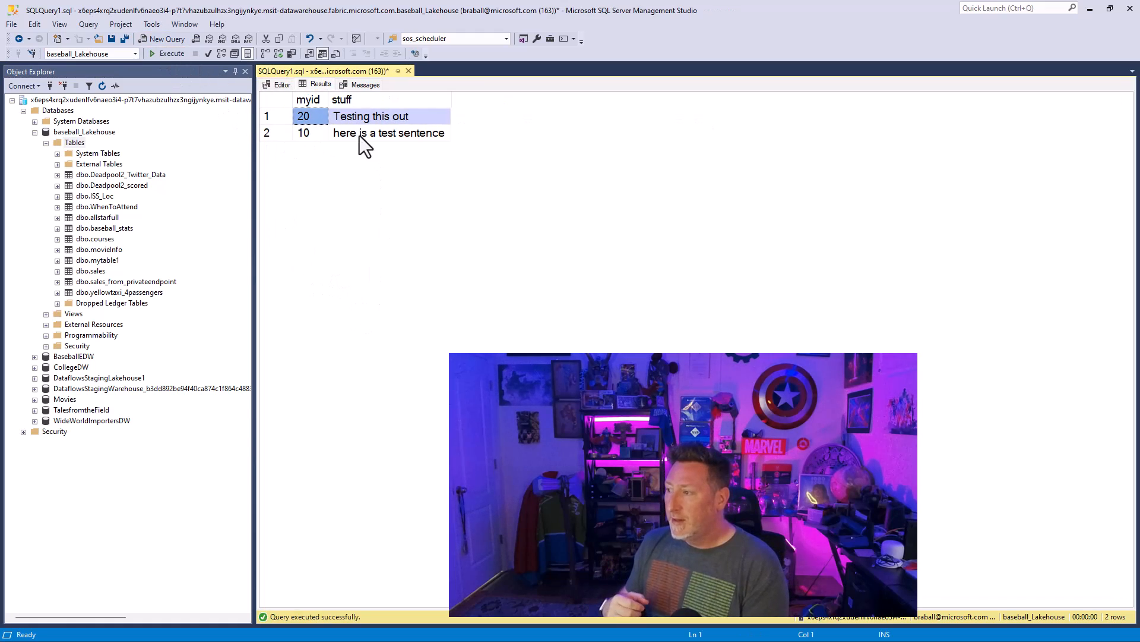
pyautogui.moveTo(401, 153)
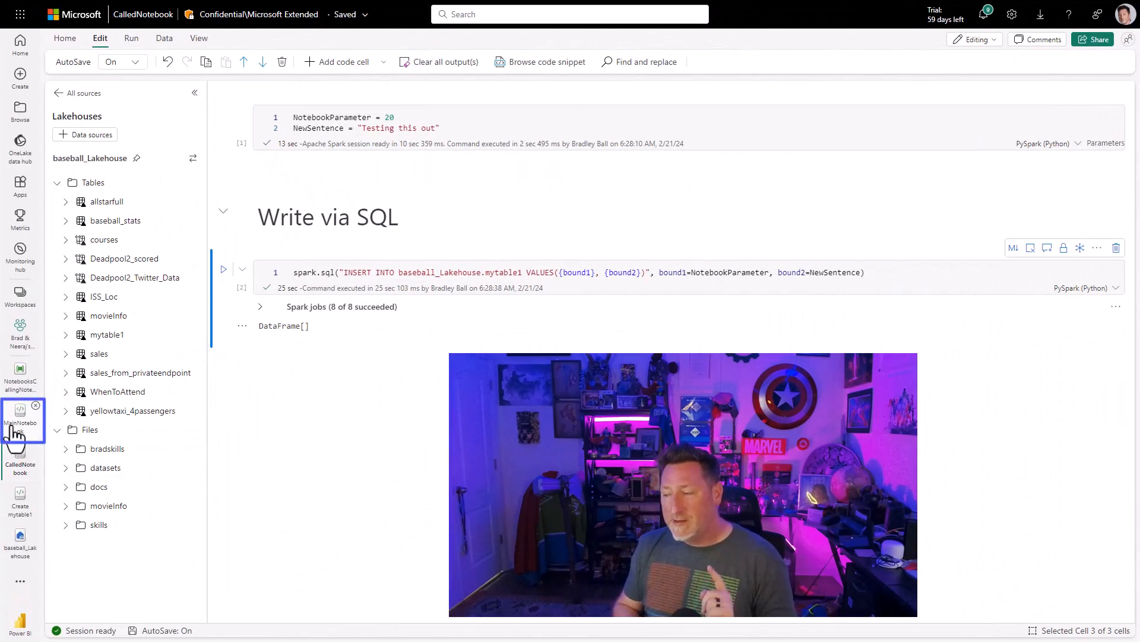
# In MainNotebook, run the cells setting NBParm 100 and NewS 'Here is some text'.
pyautogui.click(20, 422)
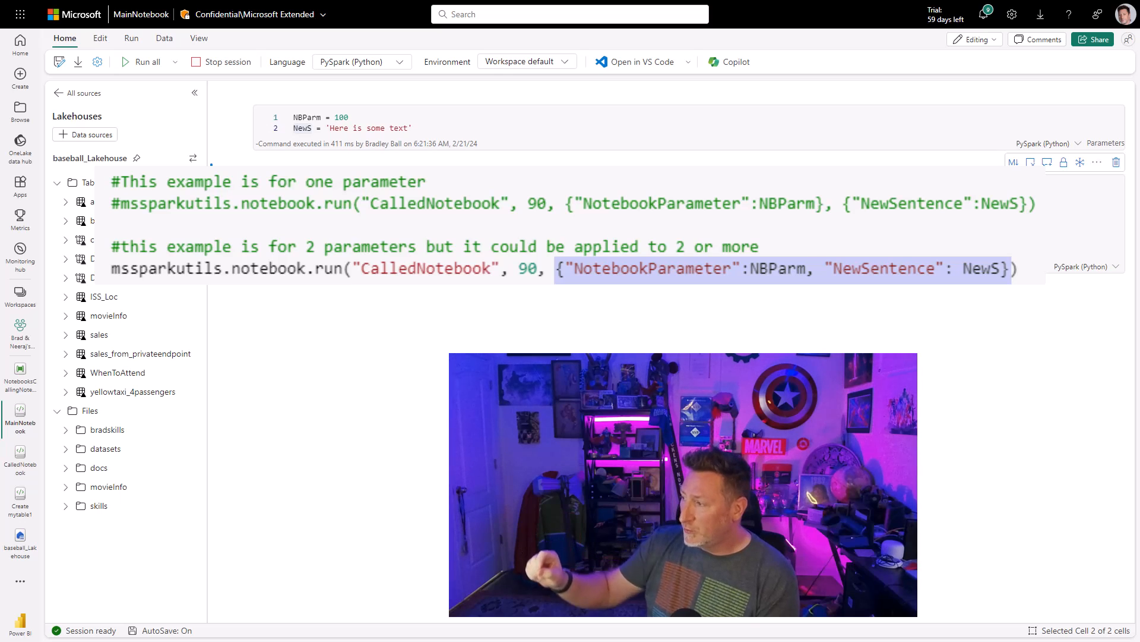
pyautogui.click(223, 184)
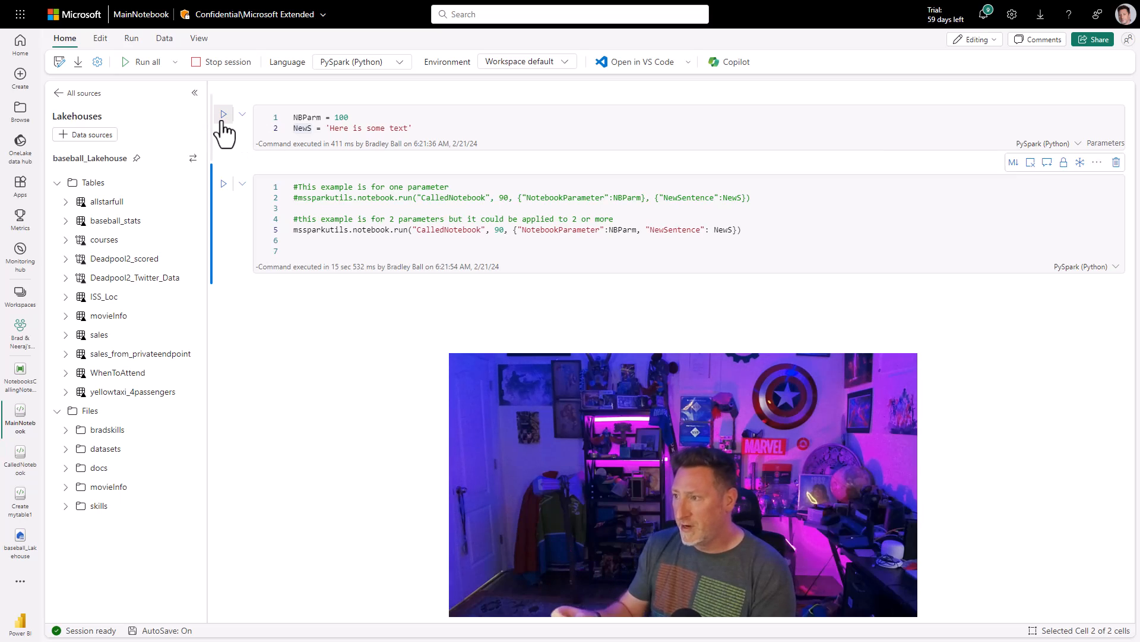
pyautogui.click(223, 114)
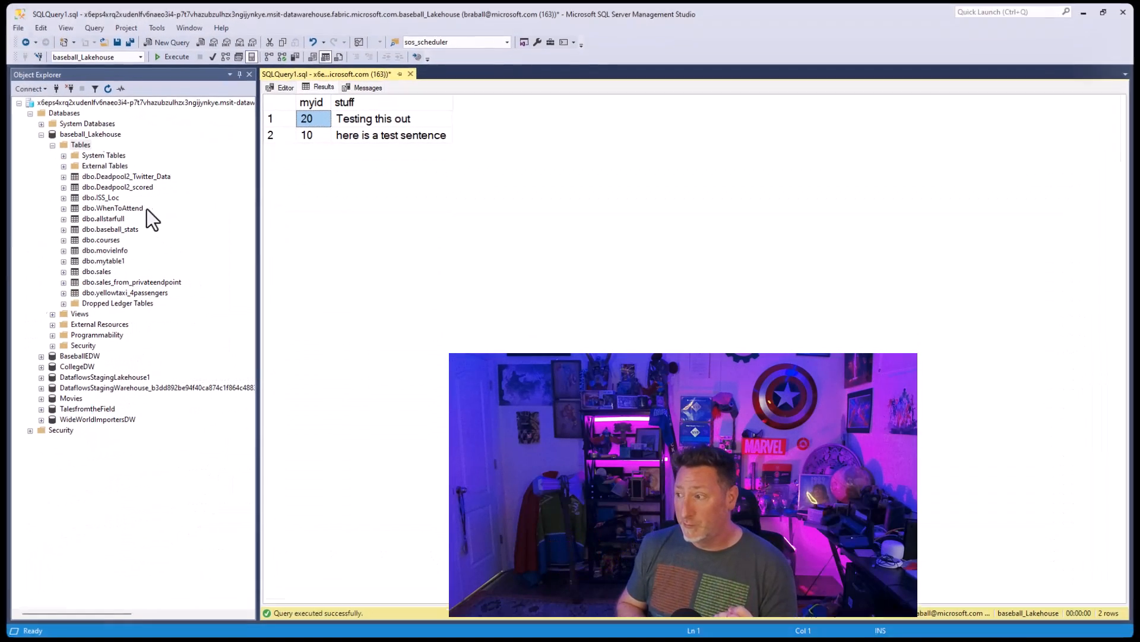
pyautogui.click(172, 53)
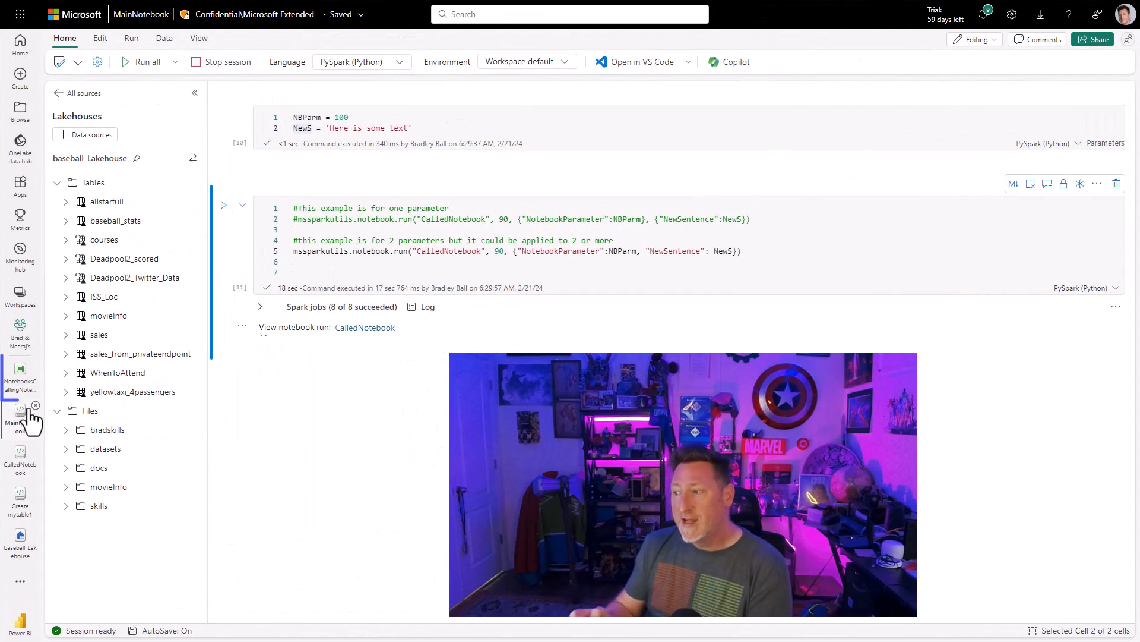
# Check the Notebook activity's base parameters in NotebooksCallingNotebooks, then run the pipeline.
pyautogui.click(19, 373)
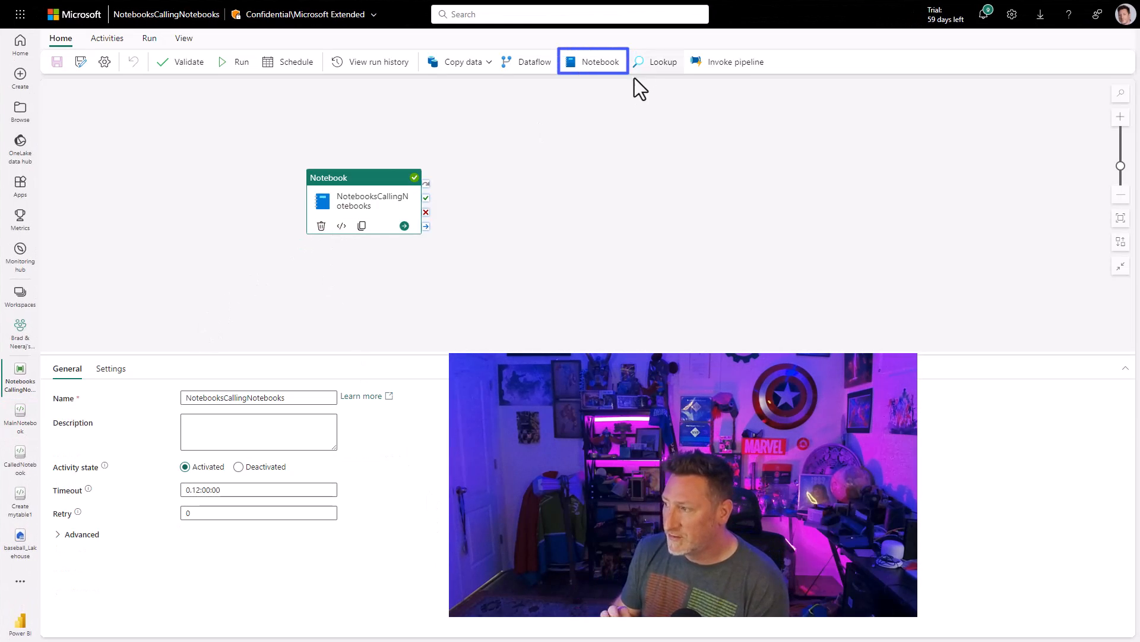
pyautogui.click(111, 369)
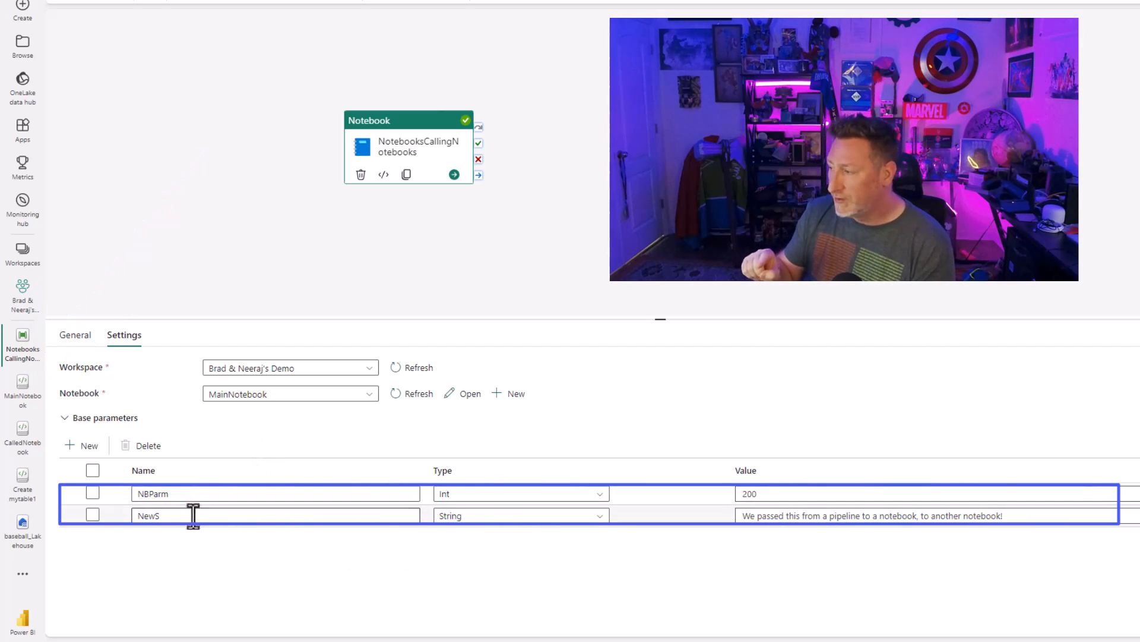
pyautogui.moveTo(820, 558)
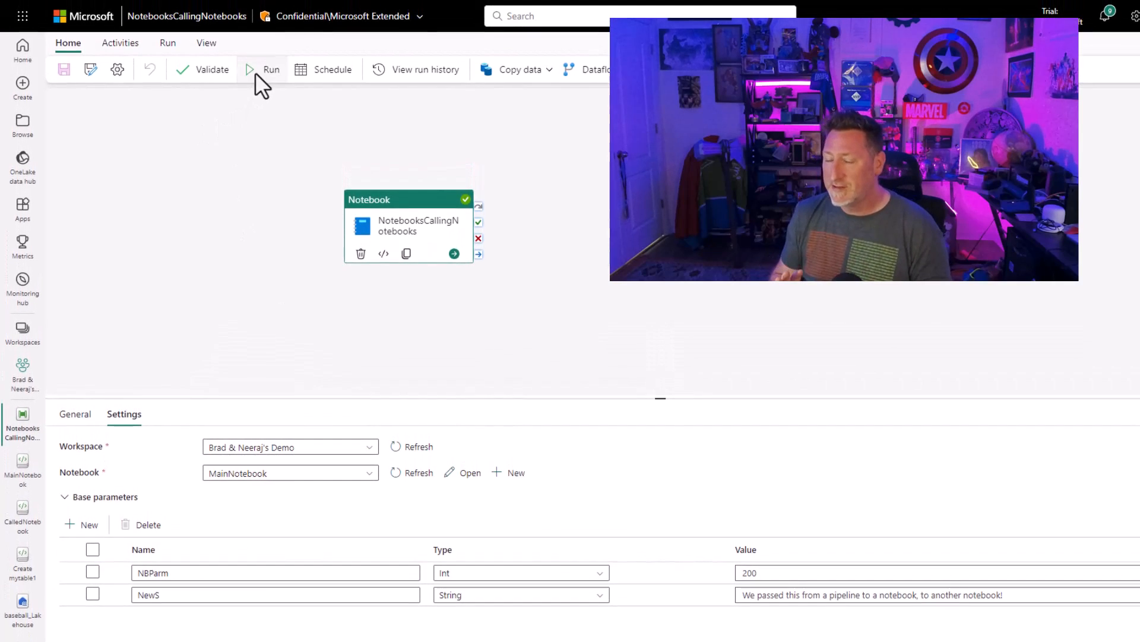
pyautogui.click(271, 69)
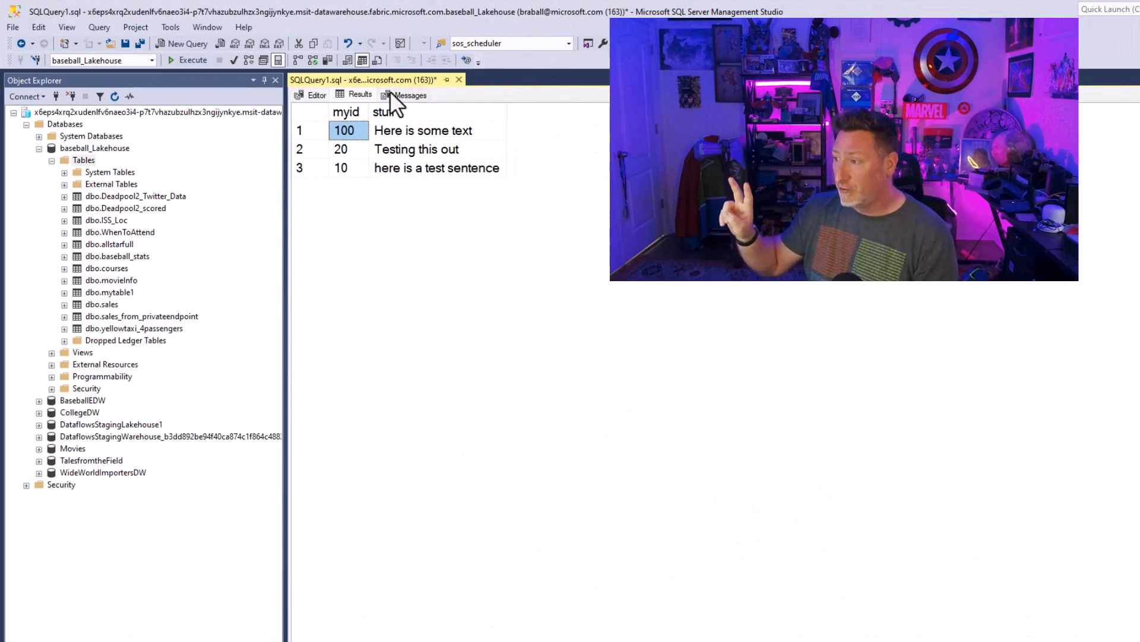
# Re-execute the mytable1 query, showing rows 200, 100, 20 and 10.
pyautogui.click(192, 60)
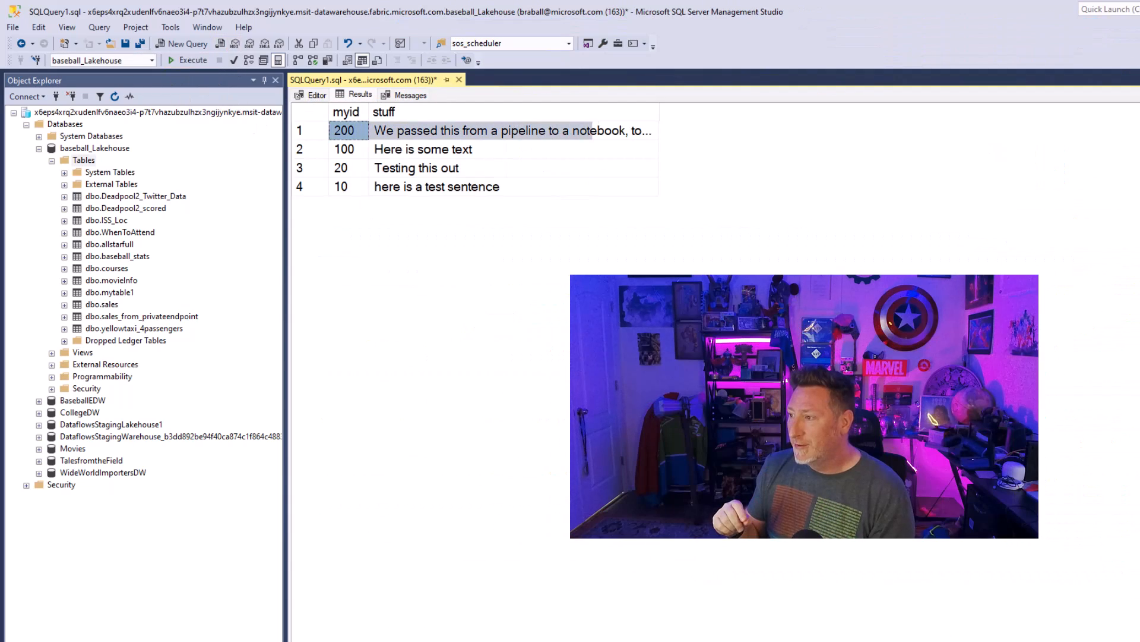